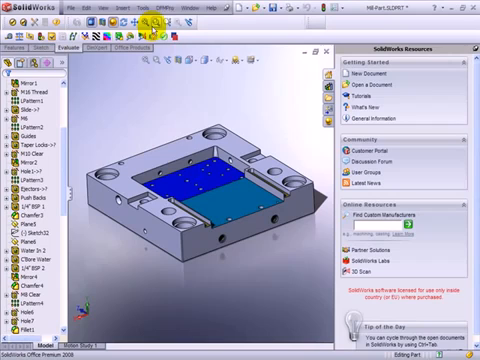
Show the DFMPro panel with the AllRules rule file and Prismatic Mill part type.
{"action": "left_click", "coordinate": [166, 6]}
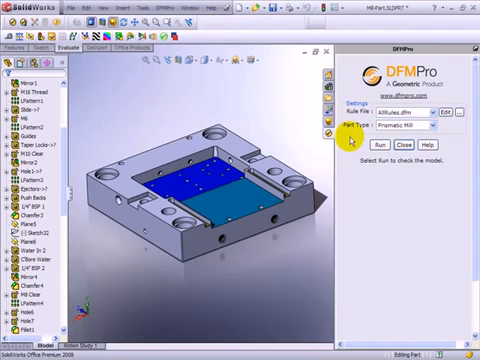
{"action": "mouse_move", "coordinate": [435, 128]}
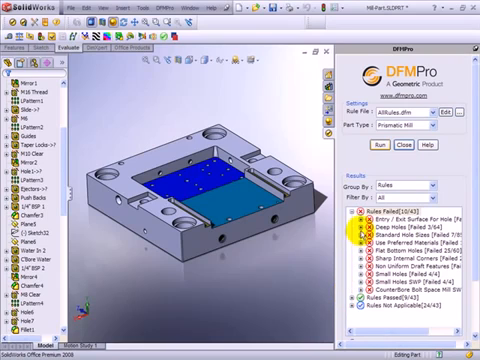
{"action": "mouse_move", "coordinate": [370, 225]}
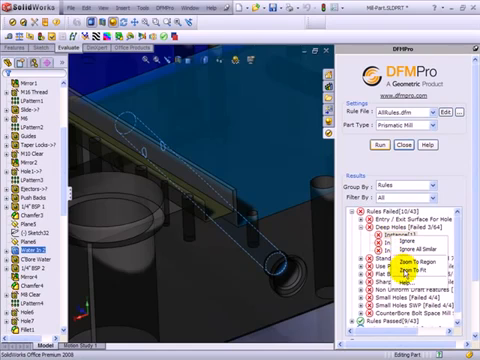
Zoom the view to the selected Deep Holes instance on the part.
{"action": "left_click", "coordinate": [334, 271]}
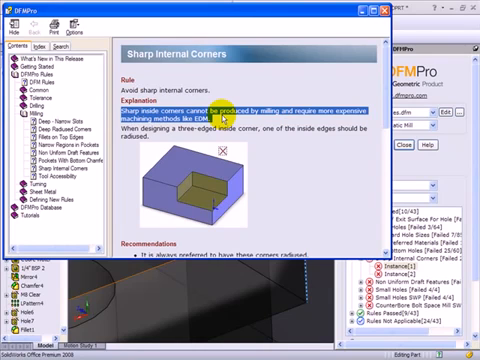
Scroll the Sharp Internal Corners help page down to its radiused-corner recommendations.
{"action": "scroll", "scroll_direction": "down", "scroll_amount": 3}
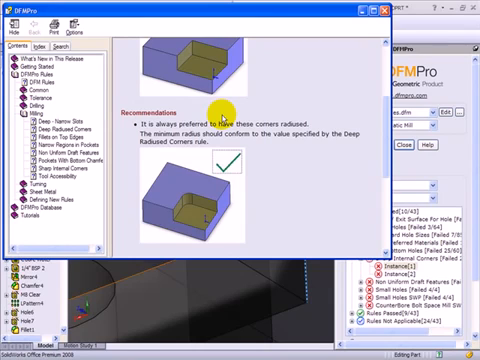
{"action": "scroll", "scroll_direction": "down", "scroll_amount": 3}
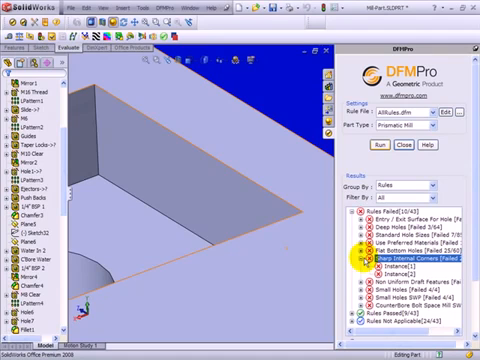
Zoom to fit the whole part, then highlight CounterBore Instance[1] and Instance[2].
{"action": "right_click", "coordinate": [375, 252]}
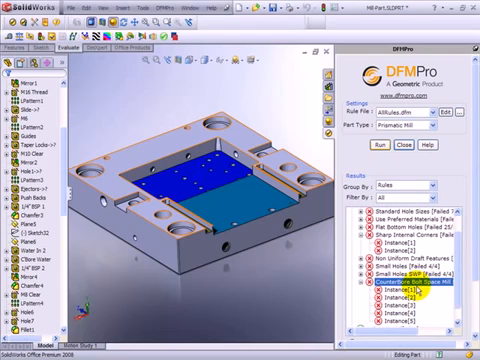
{"action": "left_click", "coordinate": [400, 297]}
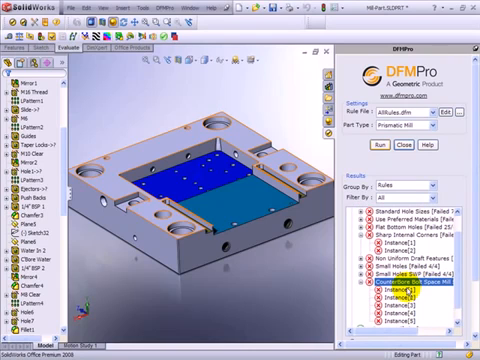
{"action": "left_click", "coordinate": [388, 291]}
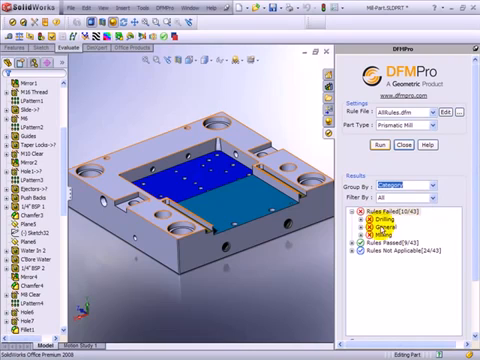
Expand the Drilling category to list Deep Holes and Flat Bottom Holes rules.
{"action": "left_click", "coordinate": [355, 215]}
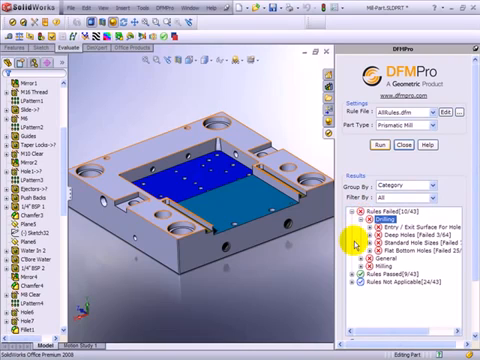